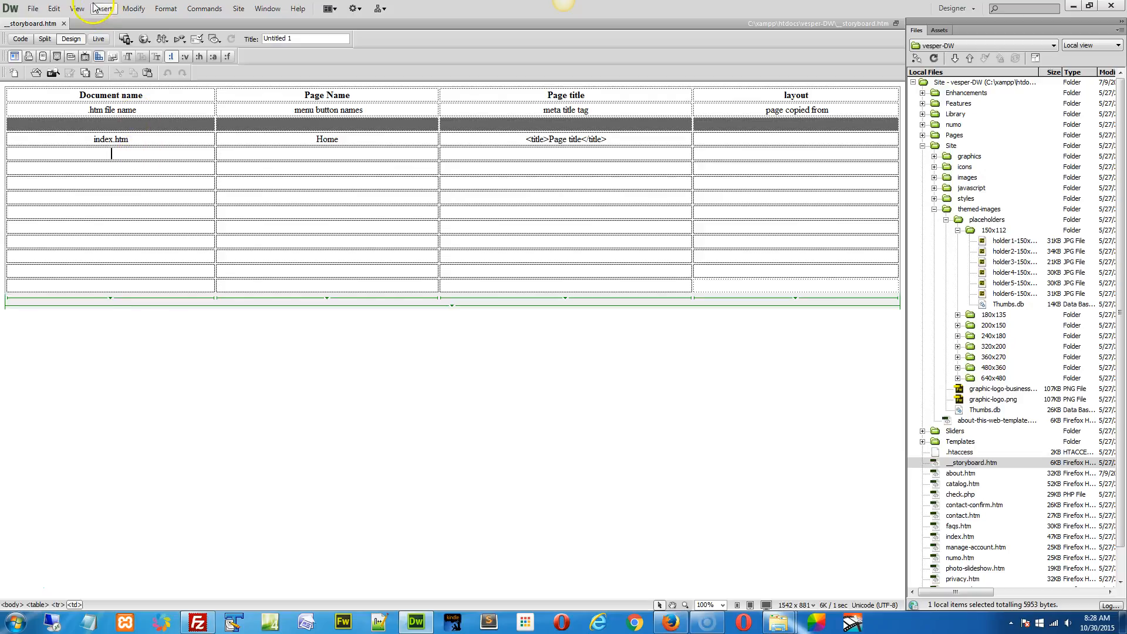
# - Bring up the Insert menu for the empty cell below index.htm
pyautogui.click(99, 8)
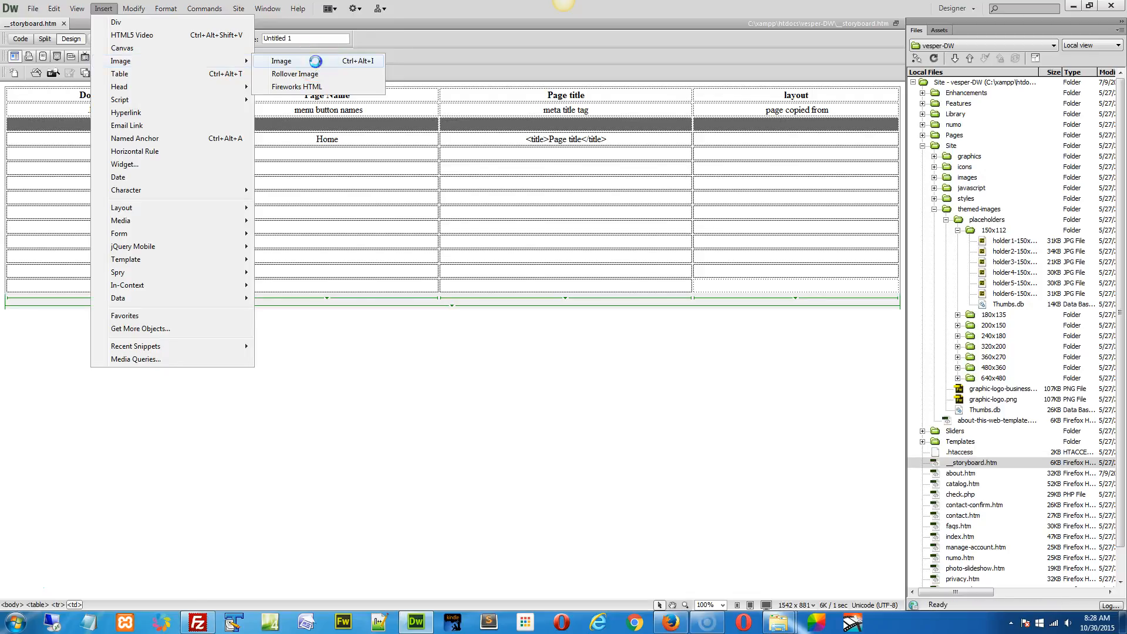
# - Choose graphic-logo.png from Site > themed-images as the image to insert
pyautogui.click(281, 61)
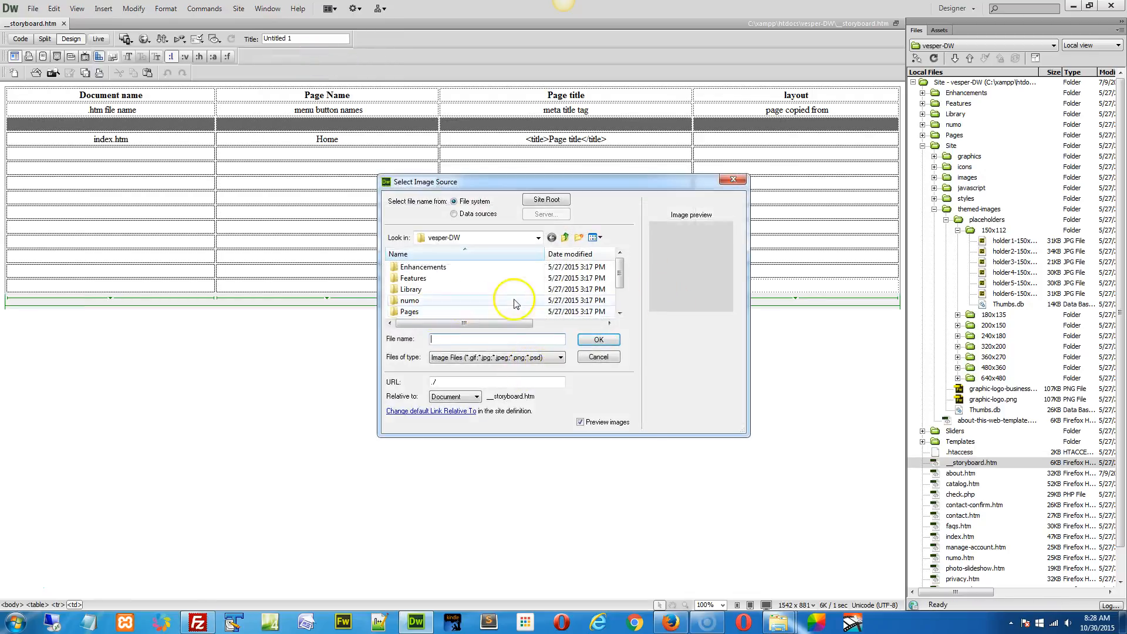
pyautogui.scroll(-3)
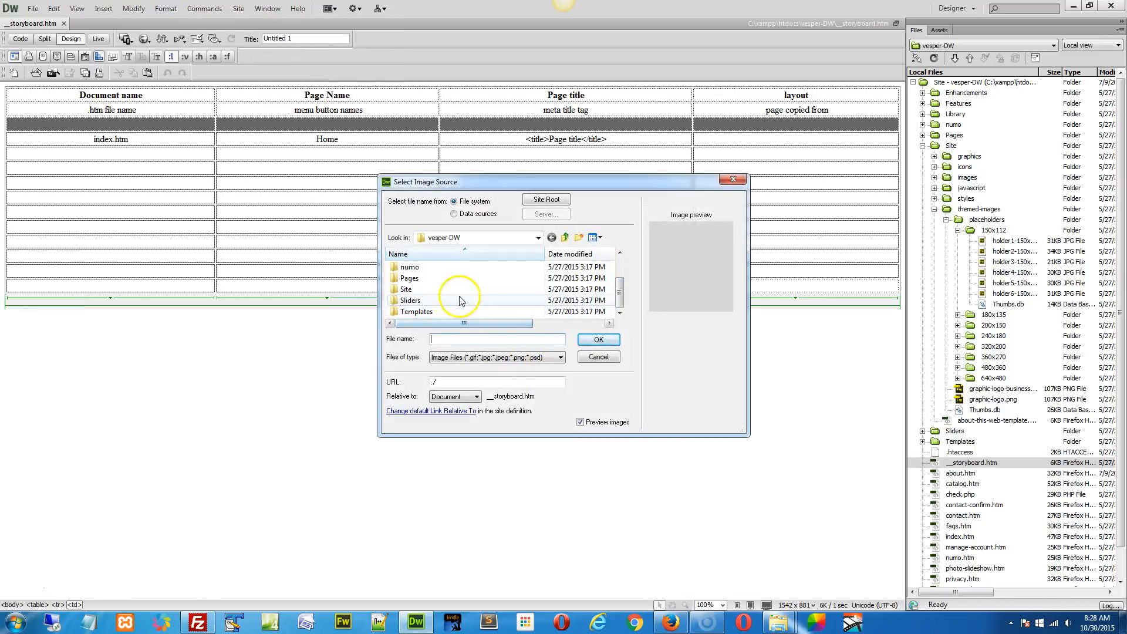
pyautogui.doubleClick(406, 289)
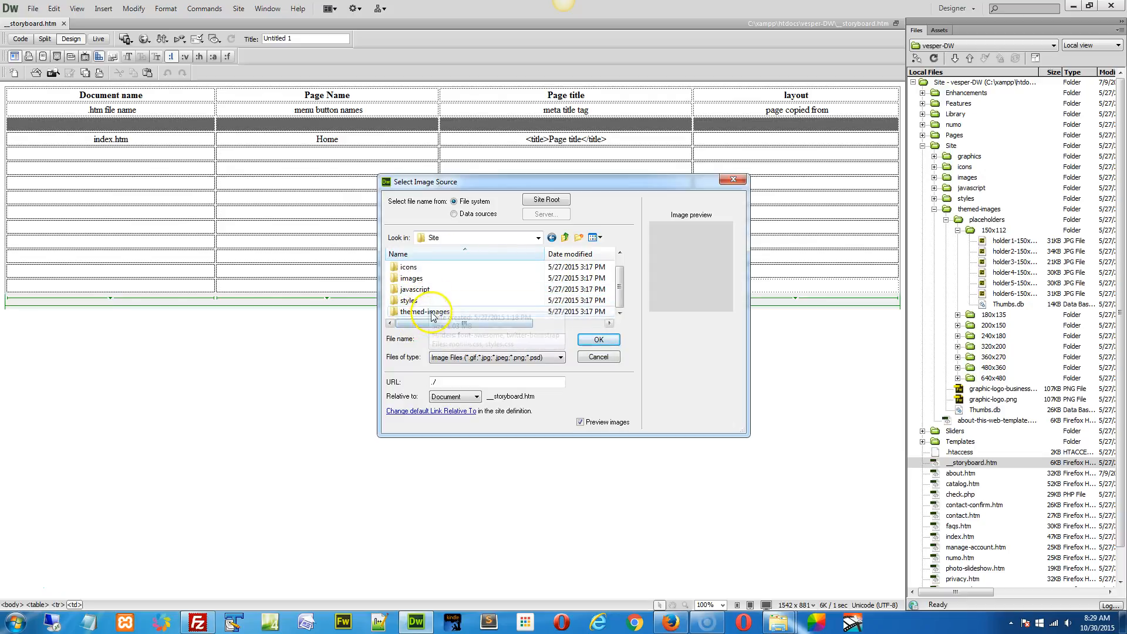
pyautogui.doubleClick(419, 311)
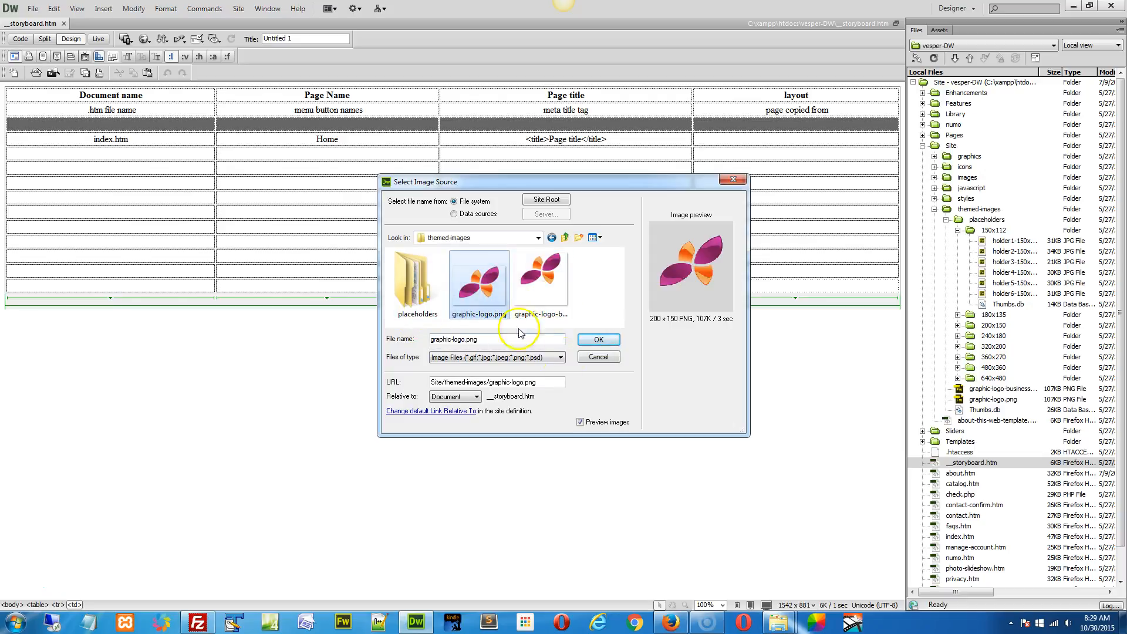
pyautogui.click(598, 339)
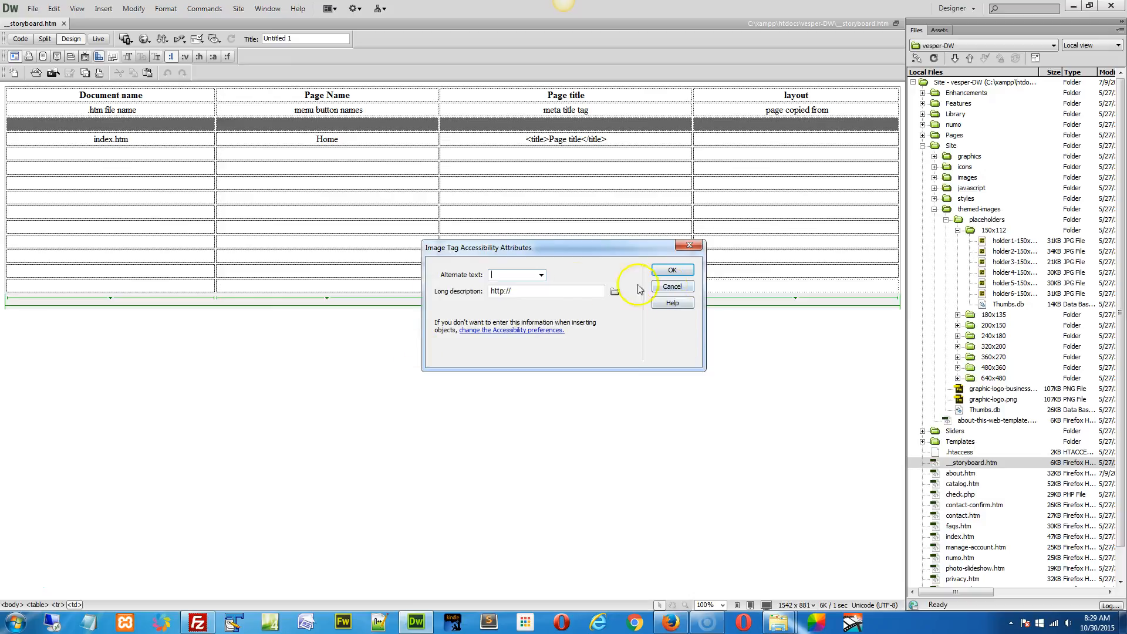
# - Give the image the alternate text 'as' and insert it into the cell below index.htm
pyautogui.write('as')
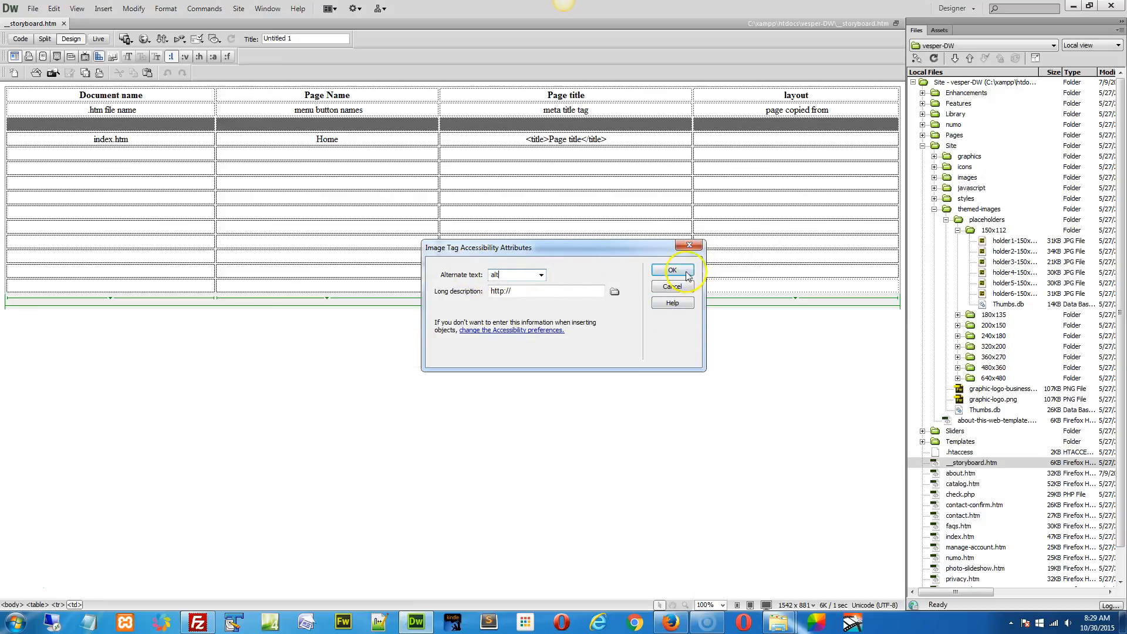
pyautogui.click(672, 270)
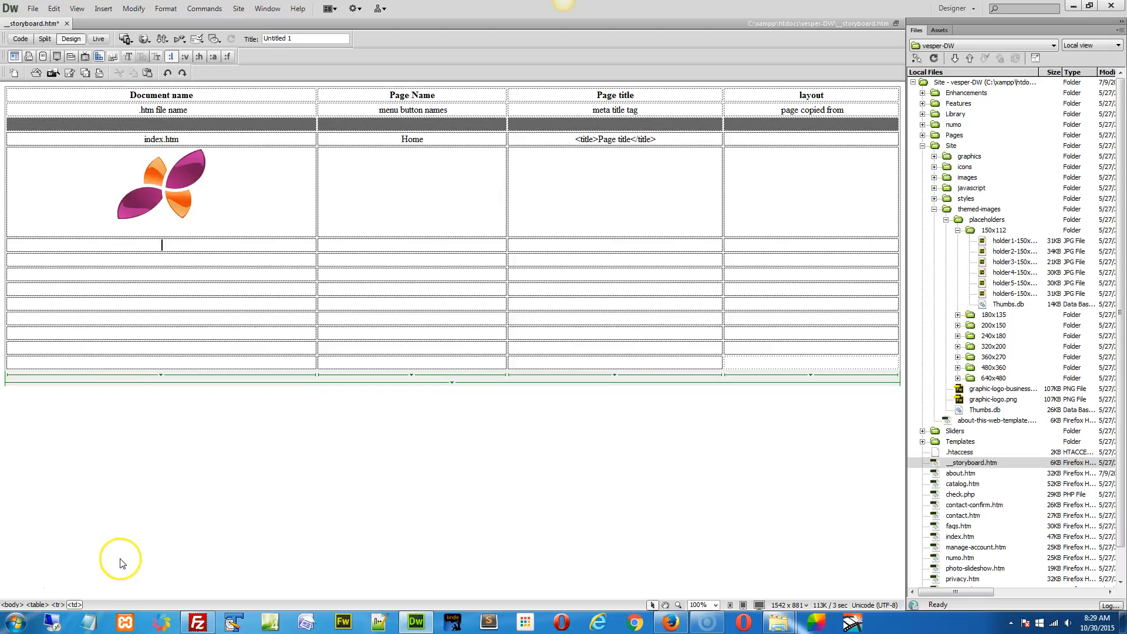
pyautogui.rightClick(411, 193)
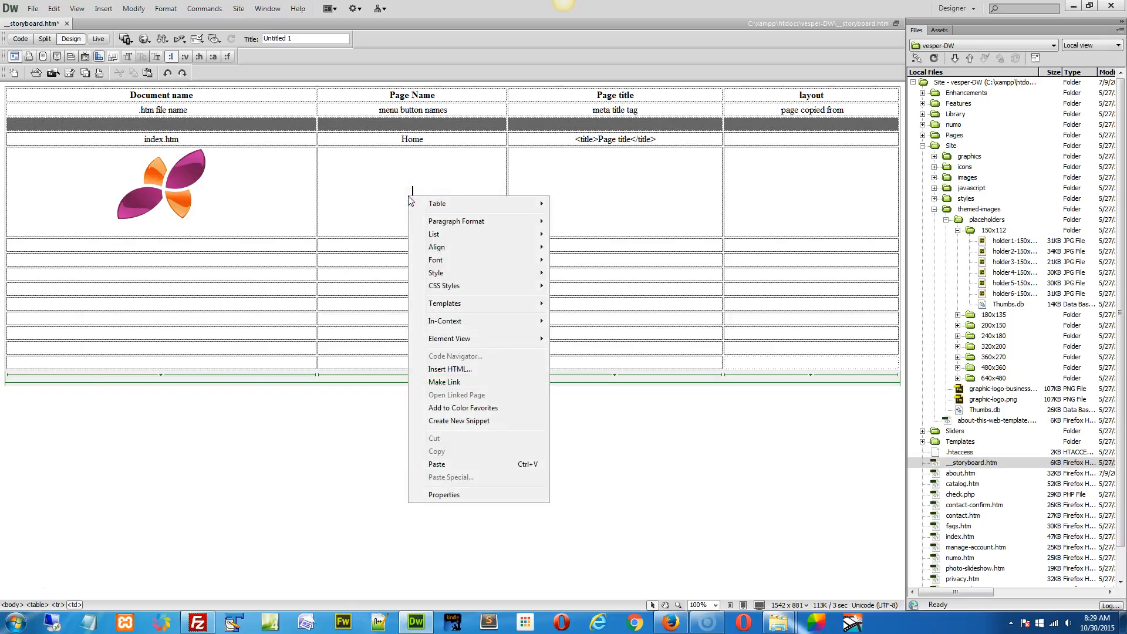
pyautogui.click(544, 191)
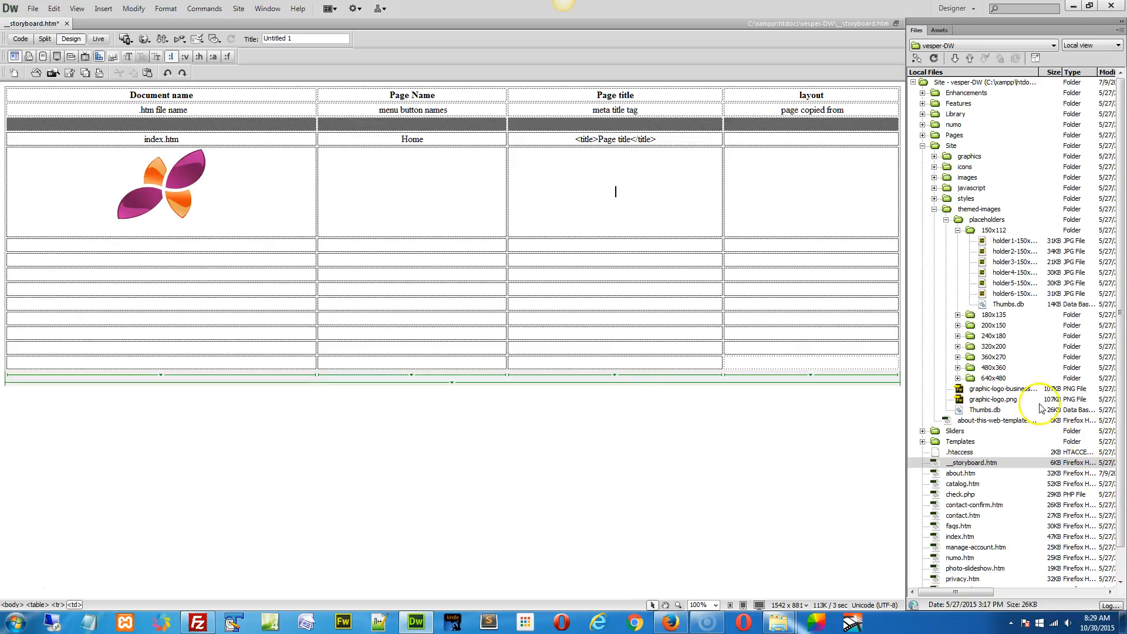
pyautogui.click(992, 399)
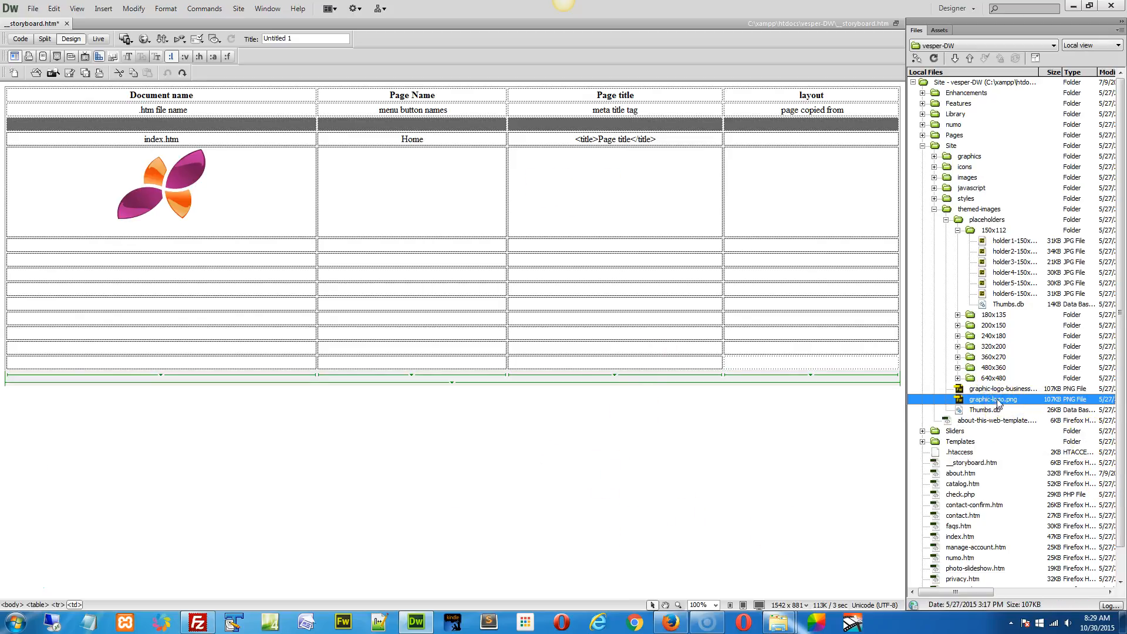